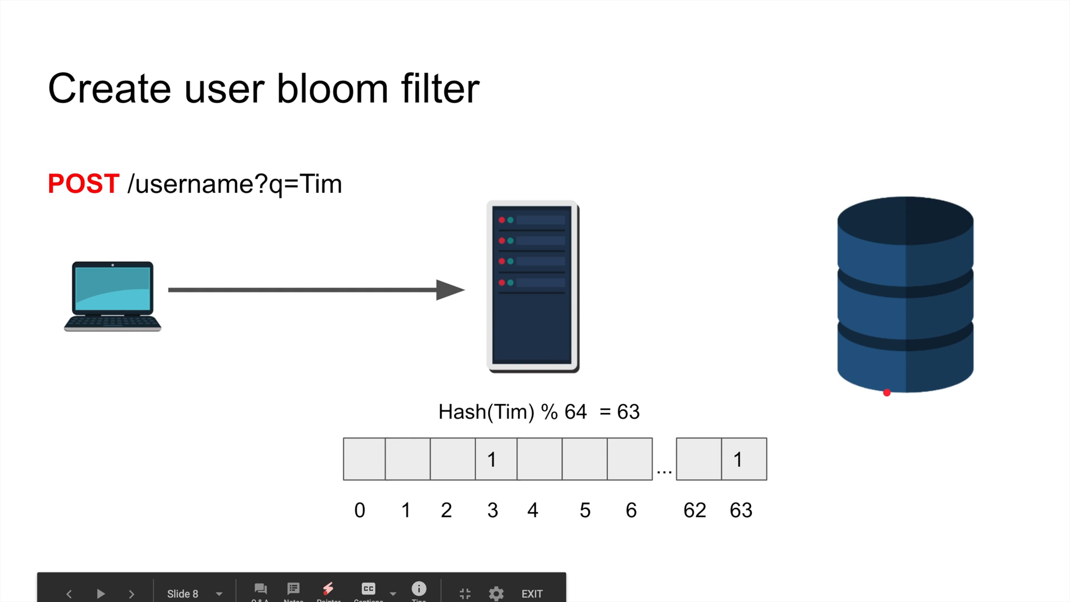
- Advance from slide 8 to slide 9, where Ali's username hashes to bloom filter position 4
left_click(131, 593)
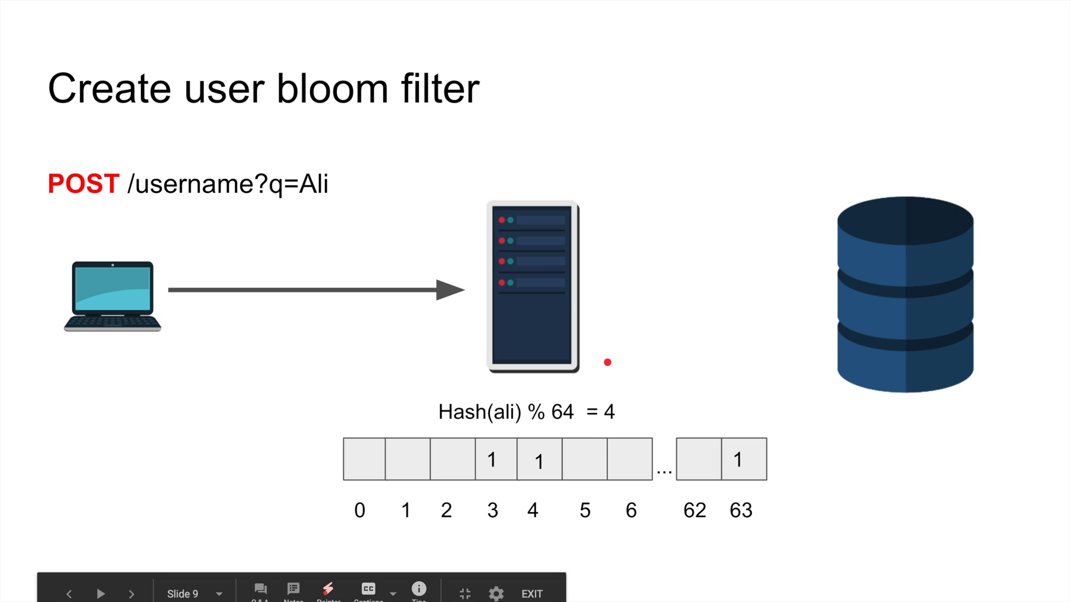
- Reveal the red server-to-database write arrow and point out bits 4 through 62 in the array
left_click(102, 594)
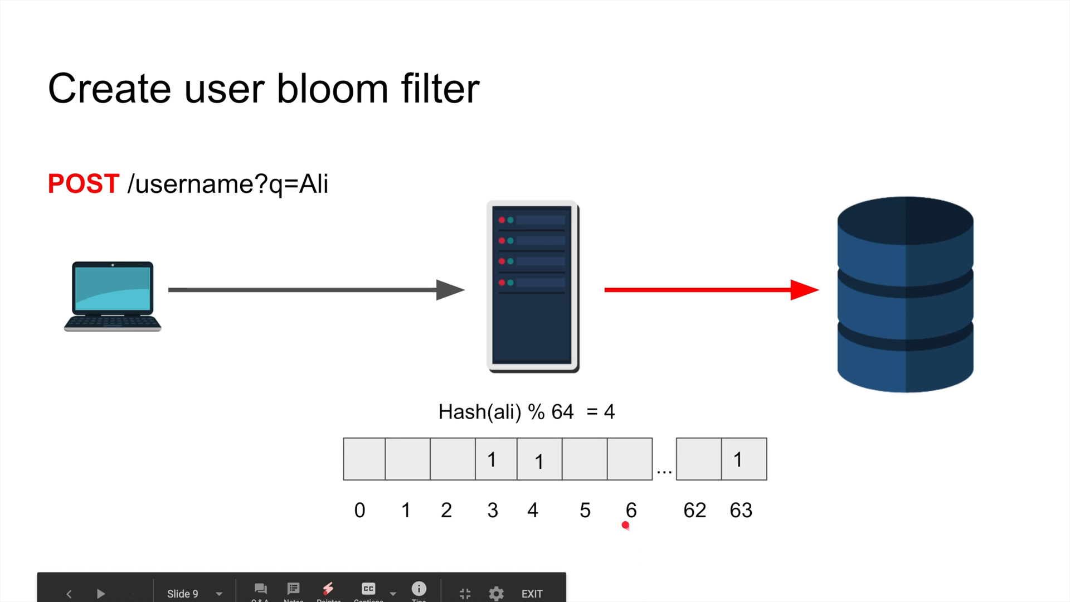
left_click_drag(553, 458, 669, 457)
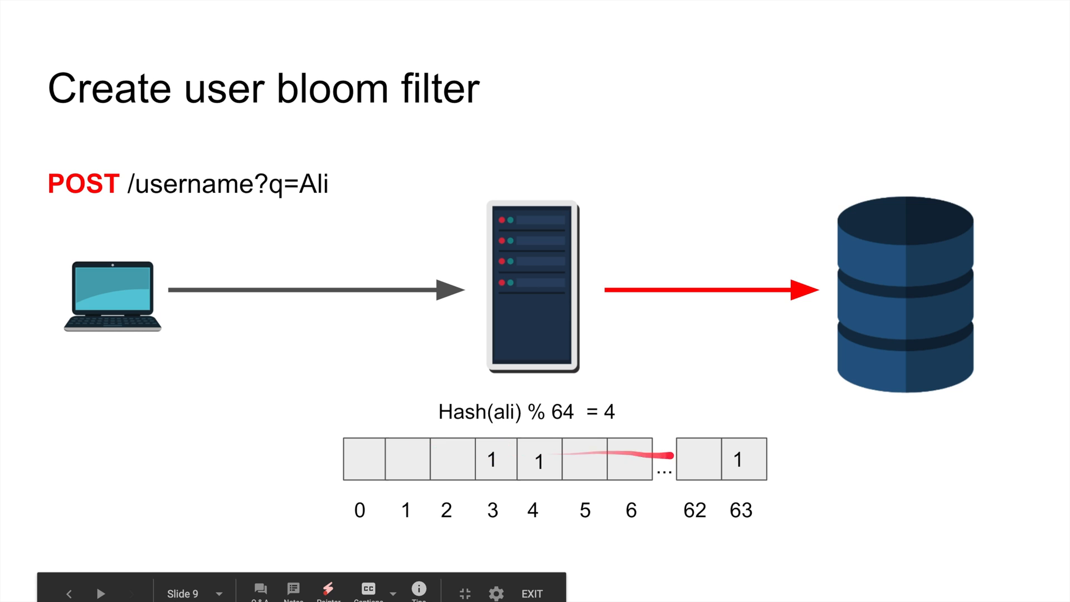